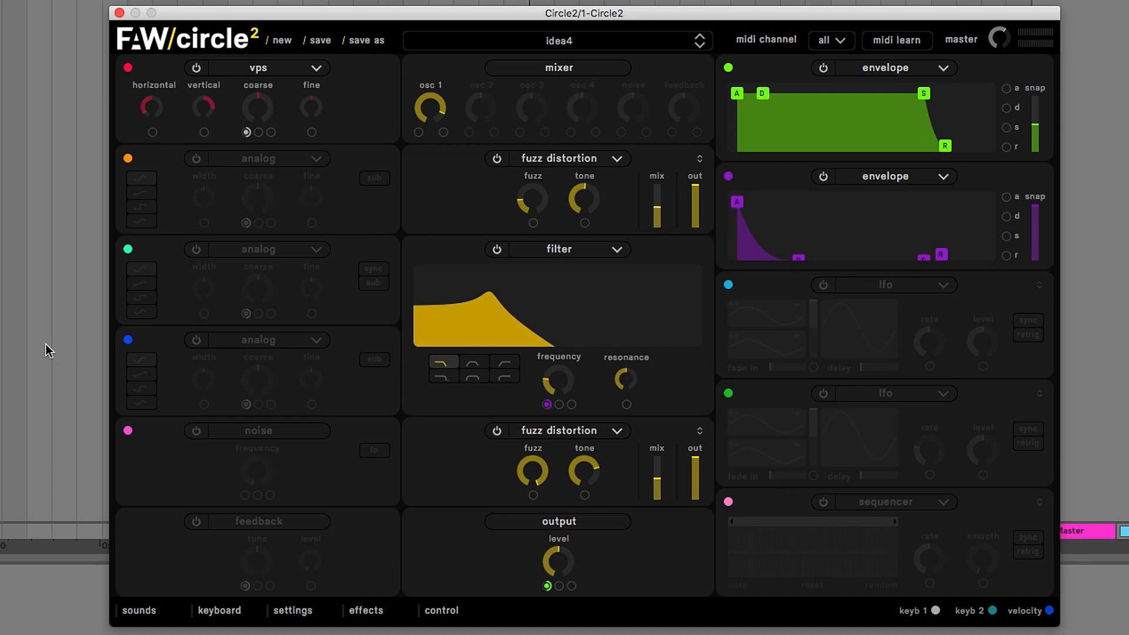
mouse_move(1044, 621)
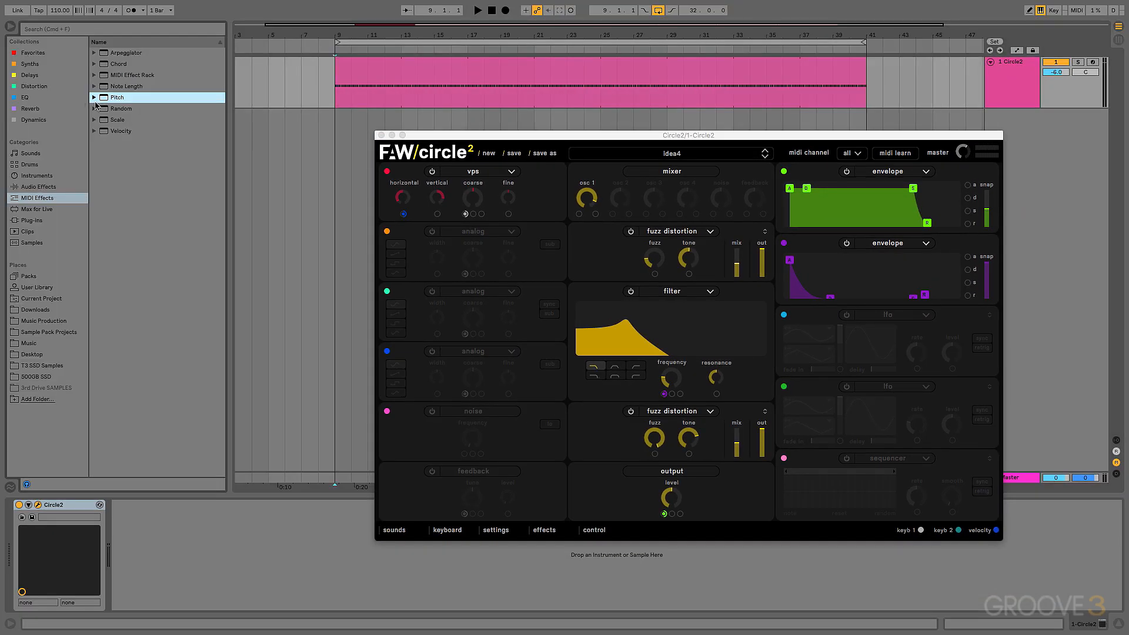
Drop the Velocity MIDI effect before Circle2 and dial its Out Hi through 39, 76, 33, 18 down to 14.
left_click(119, 131)
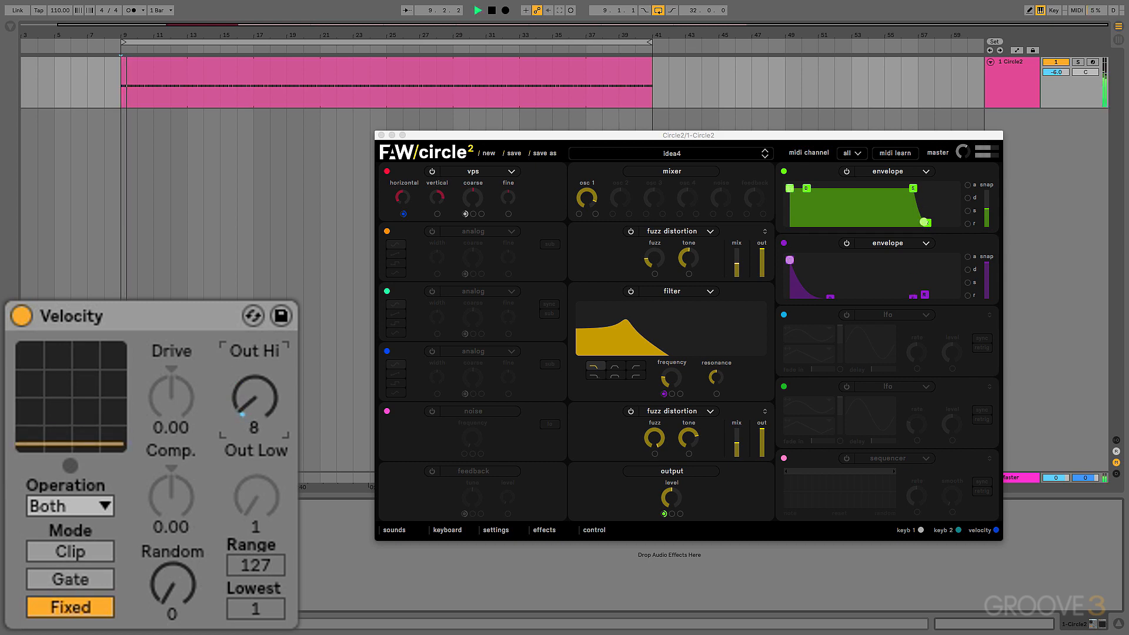
left_click_drag(254, 404, 254, 381)
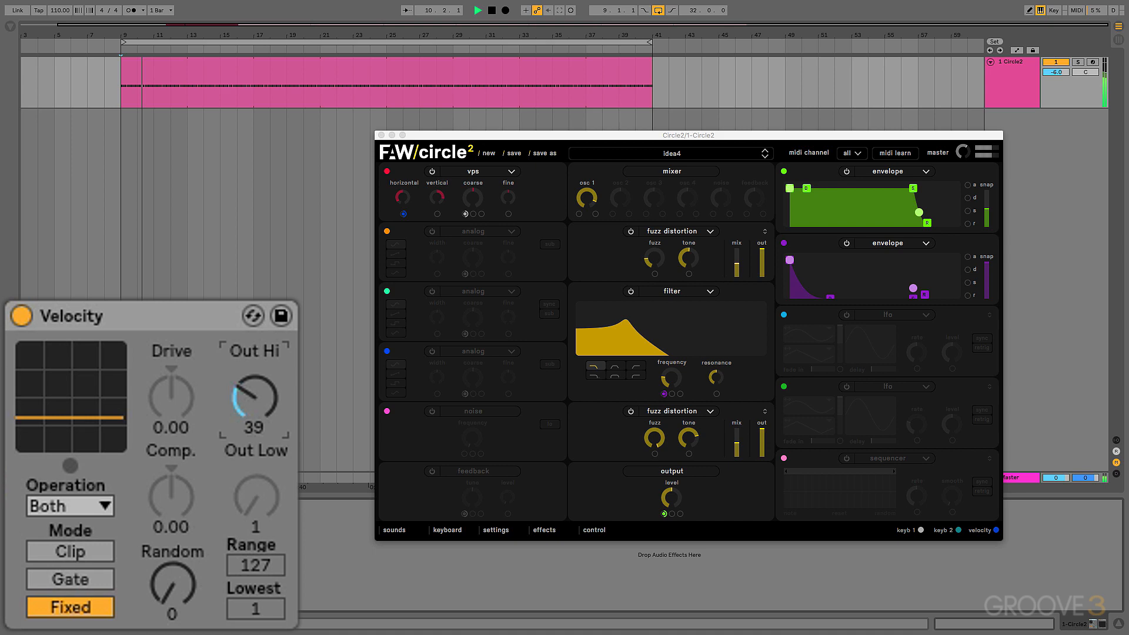
left_click_drag(254, 401, 254, 381)
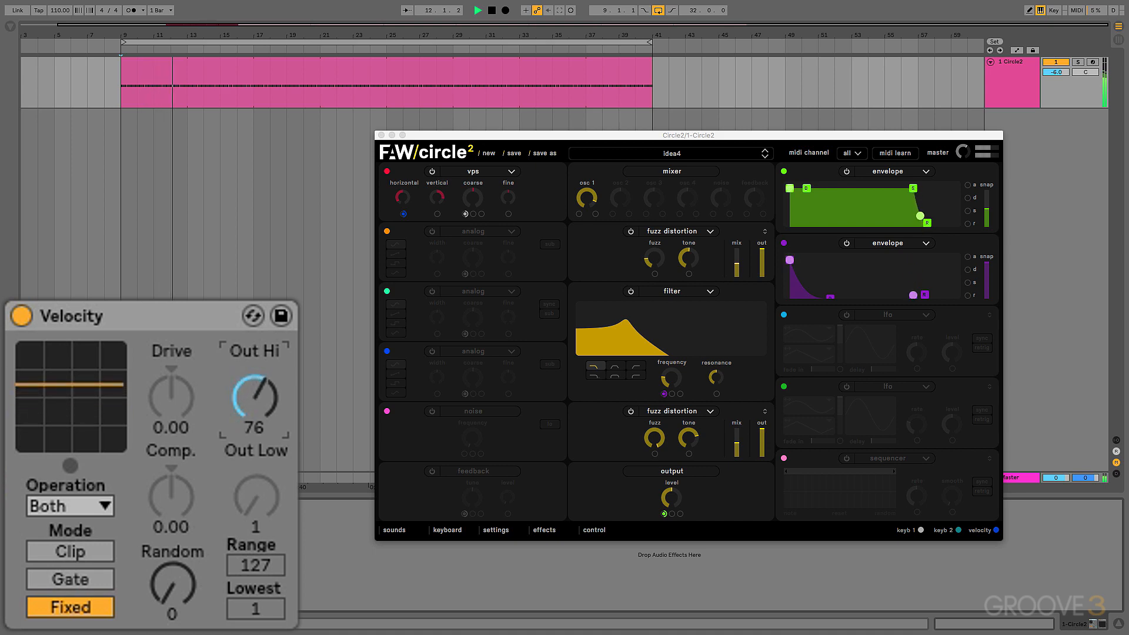
left_click_drag(252, 400, 253, 421)
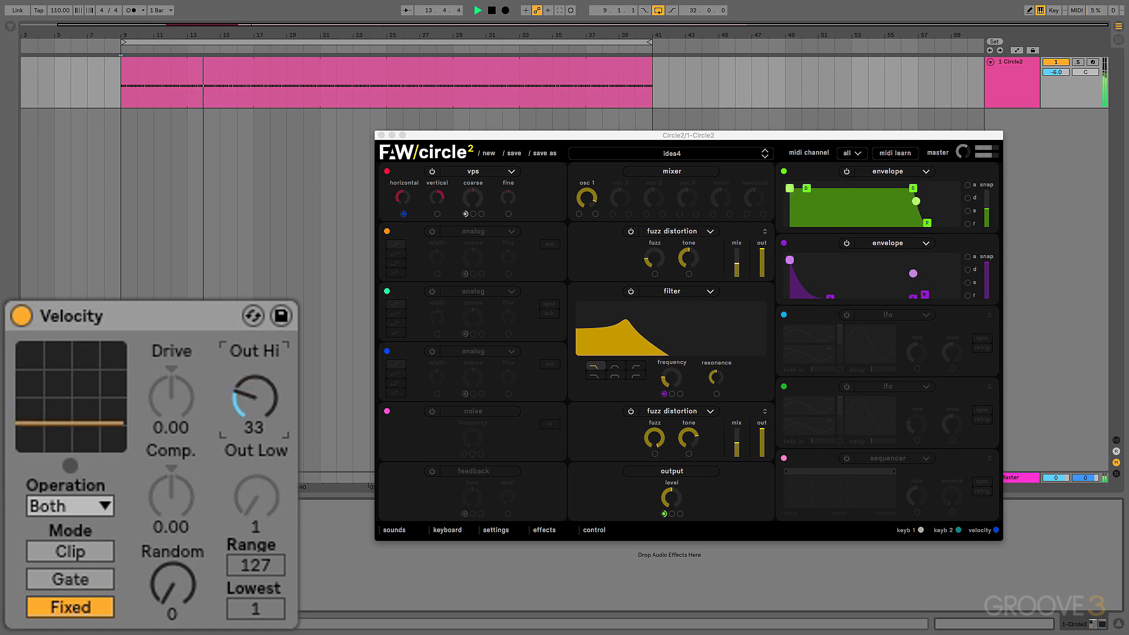
left_click_drag(253, 396, 253, 353)
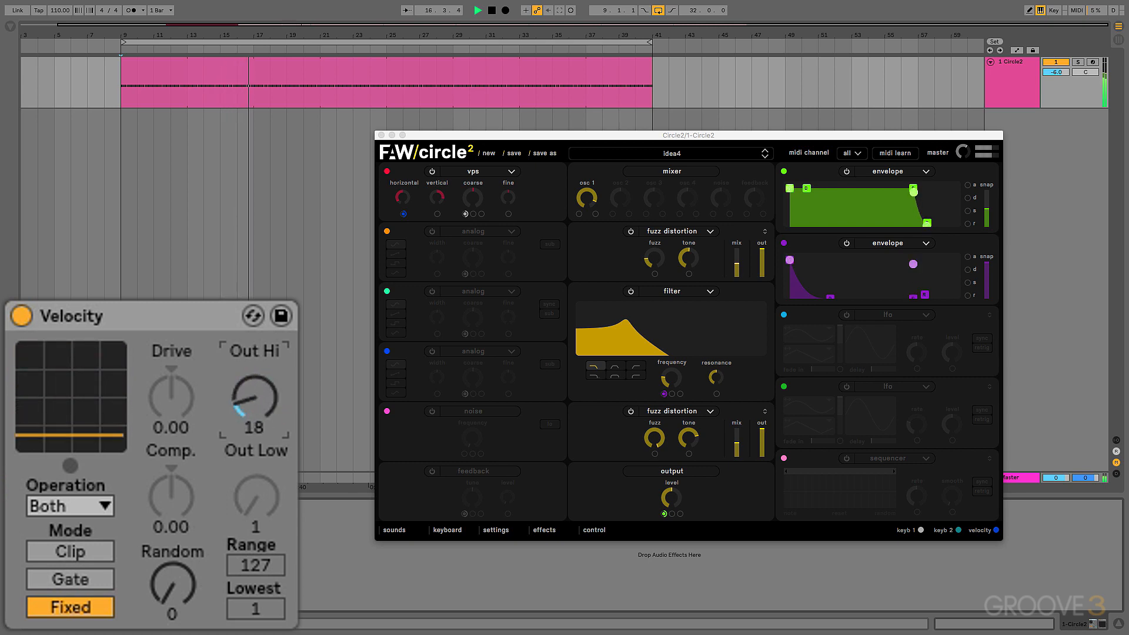
left_click_drag(254, 402, 254, 414)
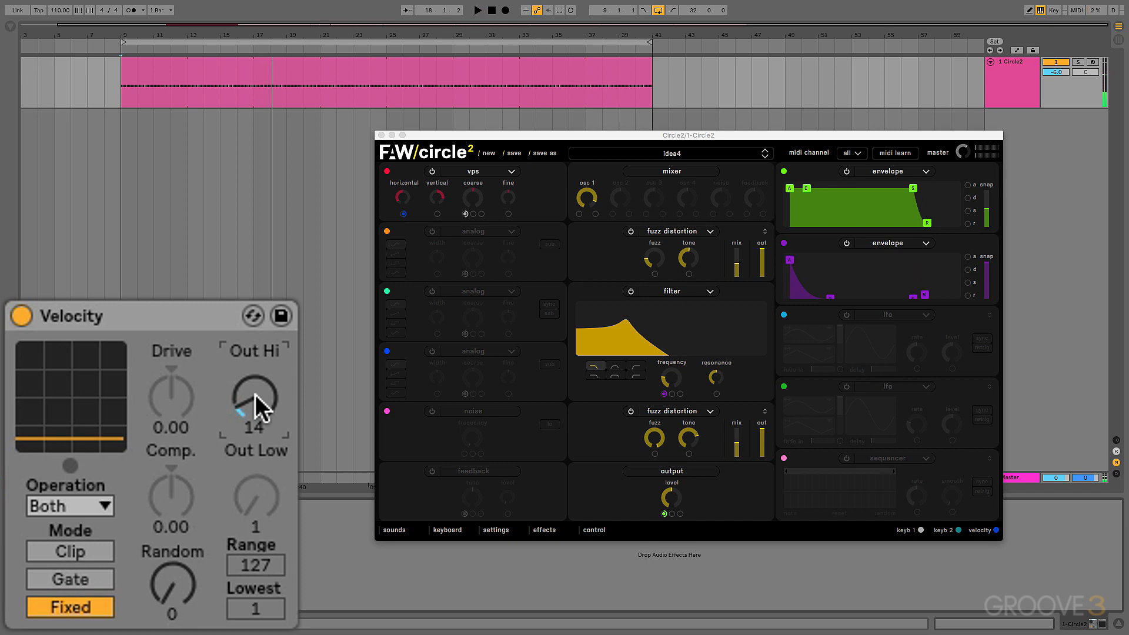
Lower Velocity's Out Hi to 1 so every note leaves at minimum velocity.
left_click_drag(255, 393, 255, 432)
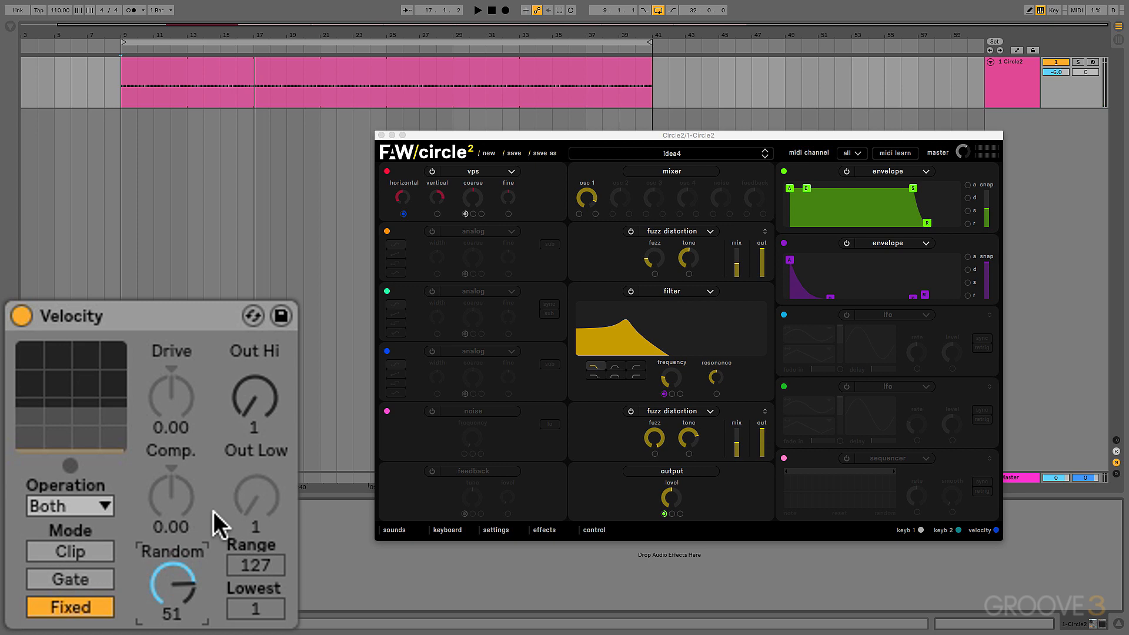
mouse_move(227, 511)
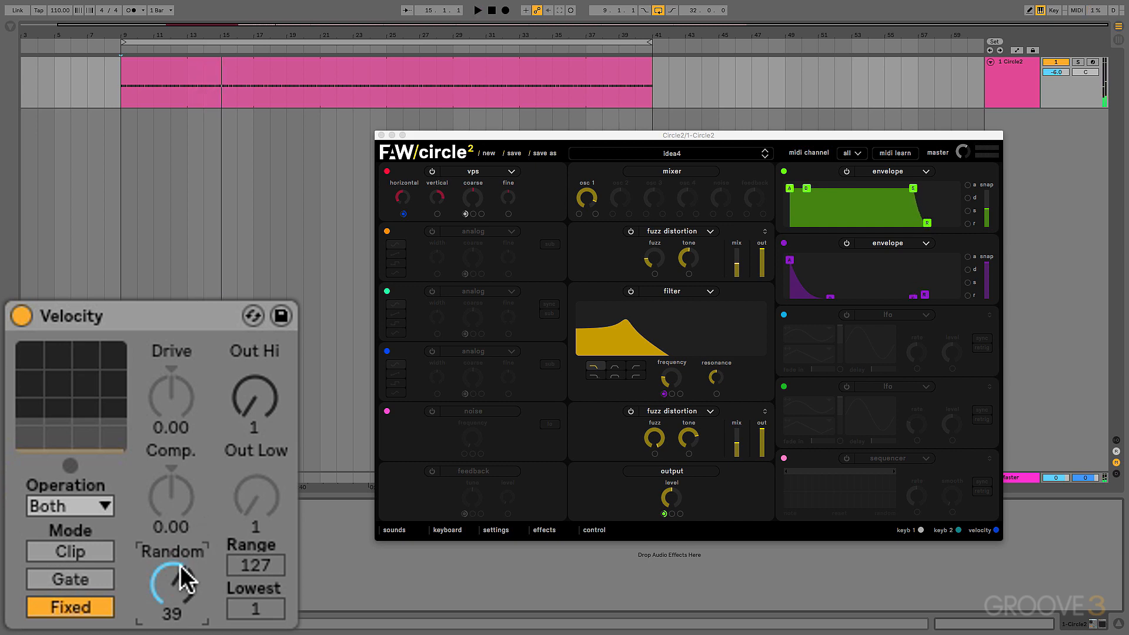
Turn Velocity's Random down to 0, leaving variation near nothing at 3.
left_click_drag(170, 584, 209, 533)
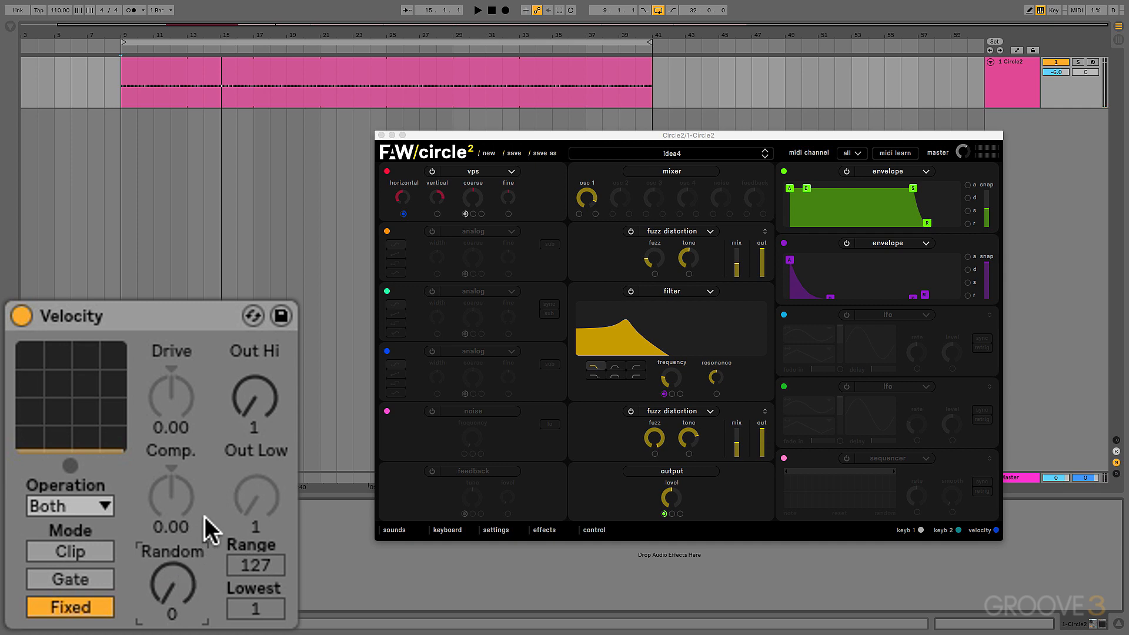
left_click(477, 10)
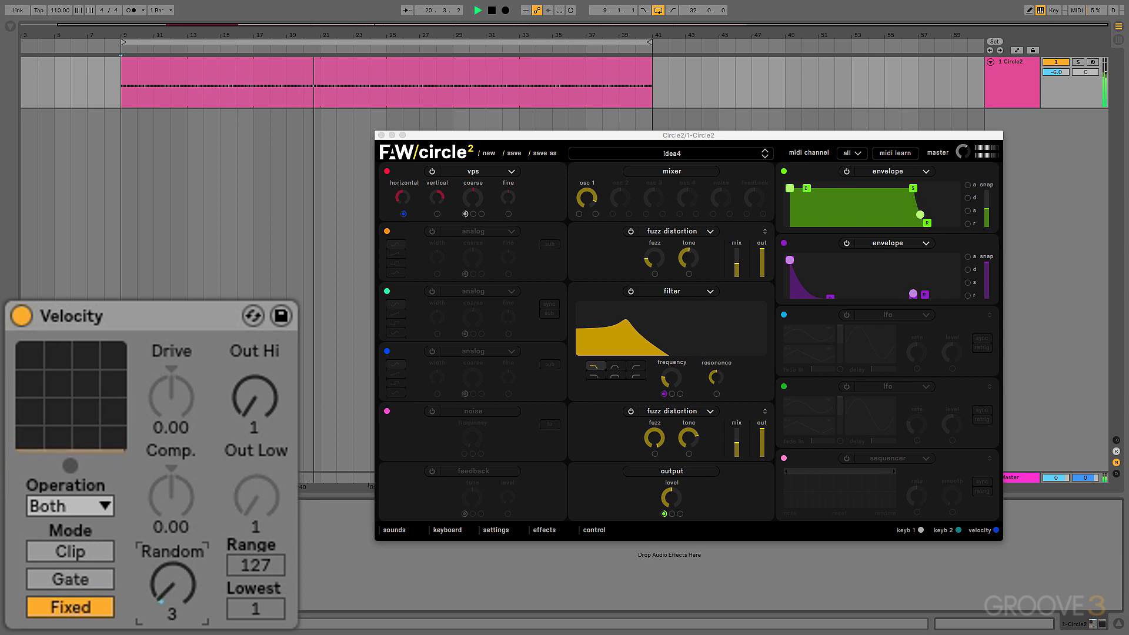
Raise Velocity's Random amount back to 39 with Out Hi still at 1.
left_click_drag(171, 591, 171, 569)
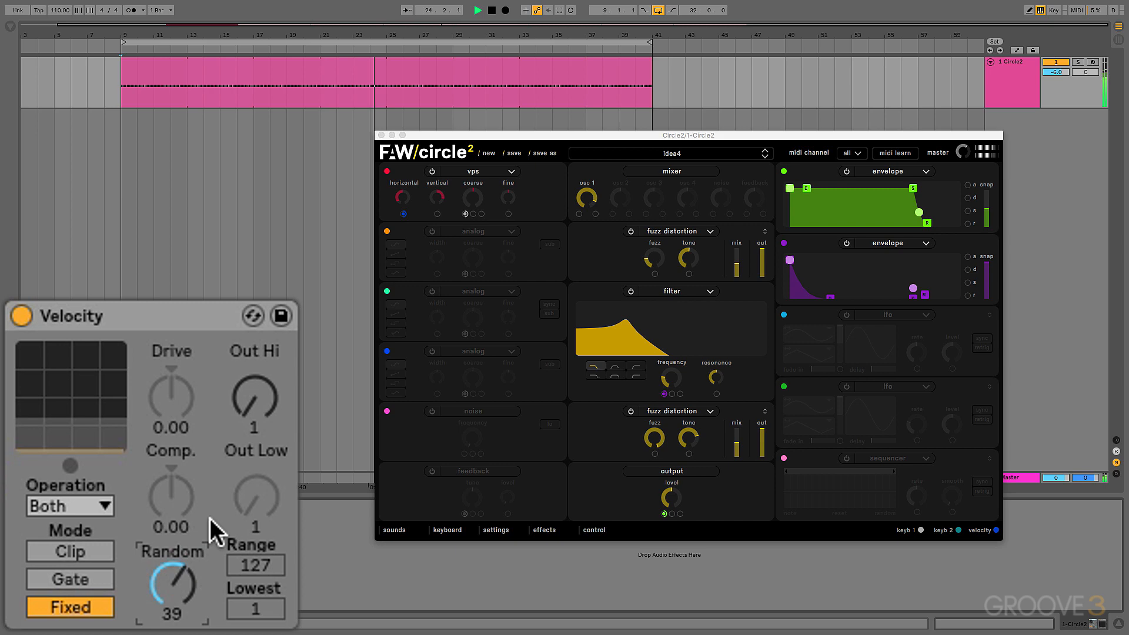
left_click(478, 11)
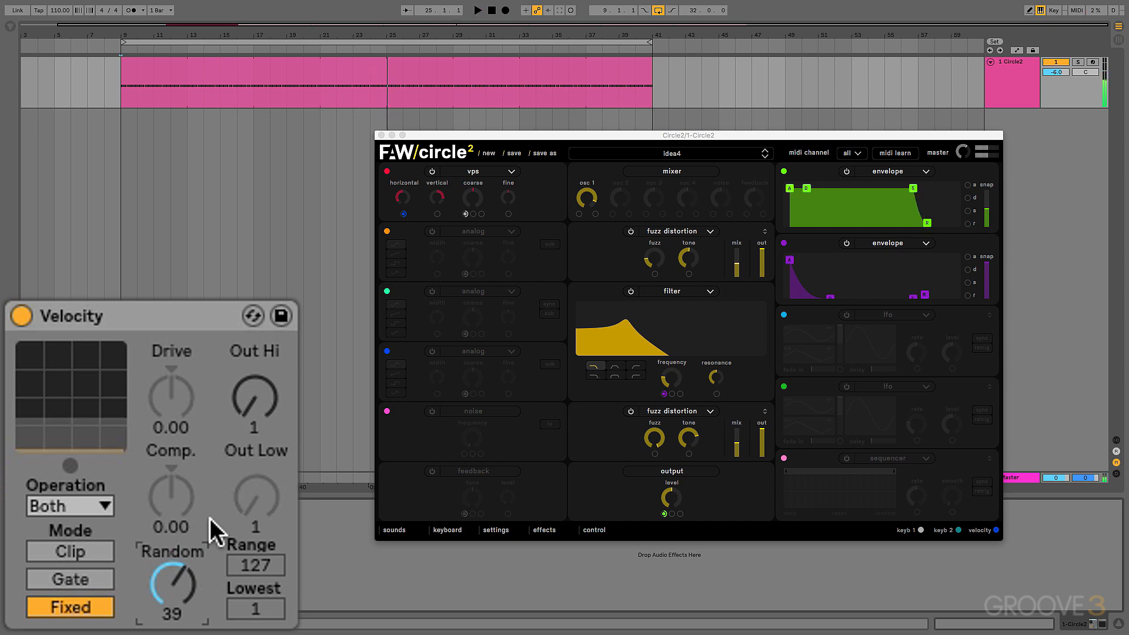